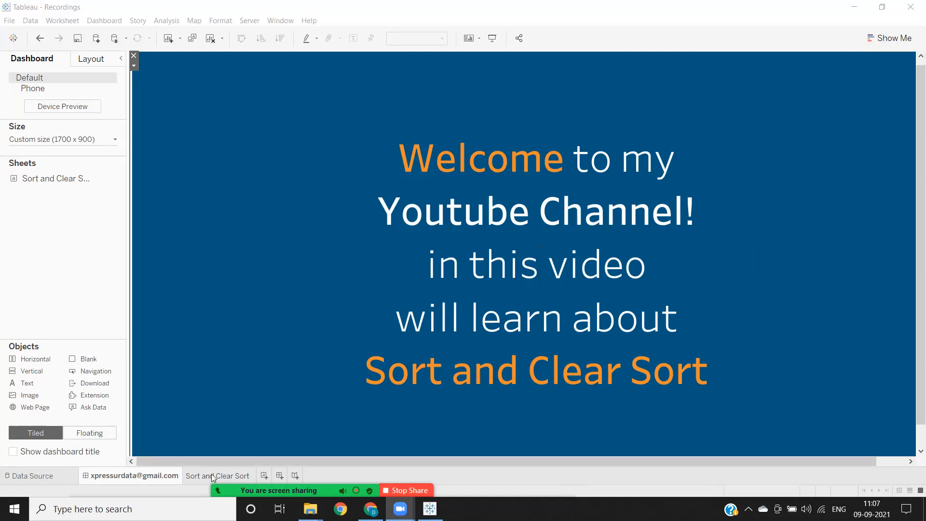
On the Sort and Clear Sort sheet, put Sub-Category on Rows and Sales on Columns
left_click(219, 476)
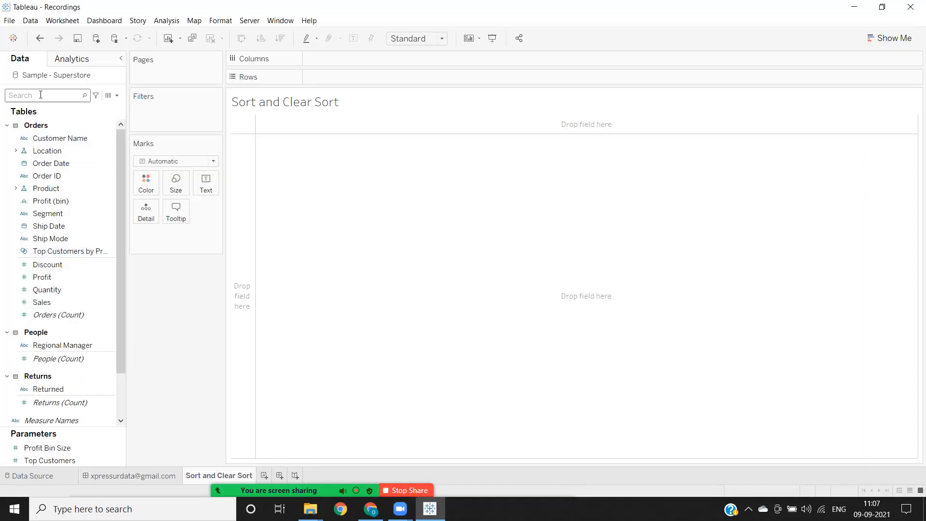
type("su")
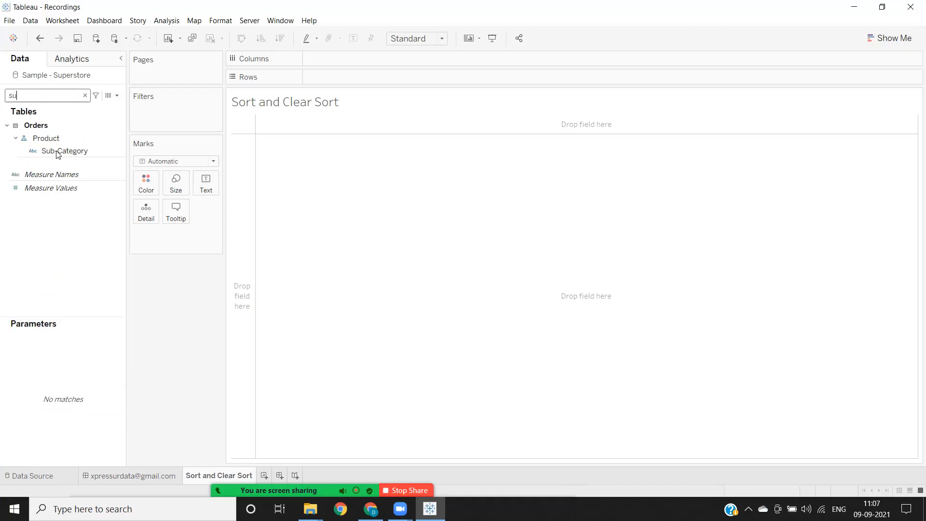
left_click_drag(65, 151, 328, 79)
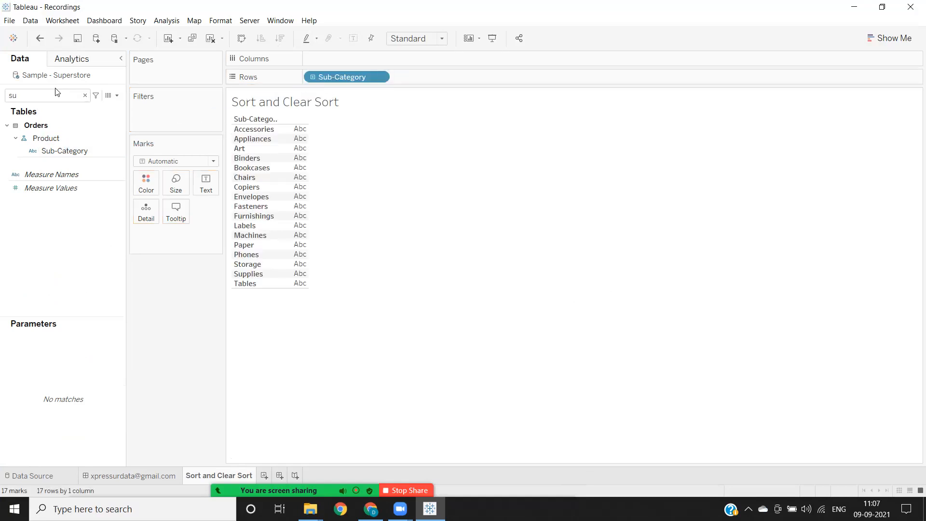
type("sa")
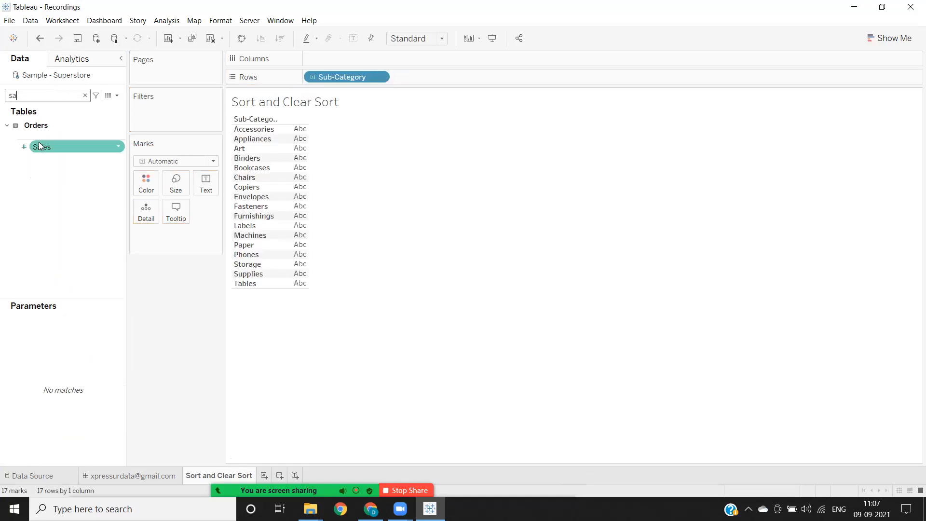
left_click_drag(42, 146, 347, 59)
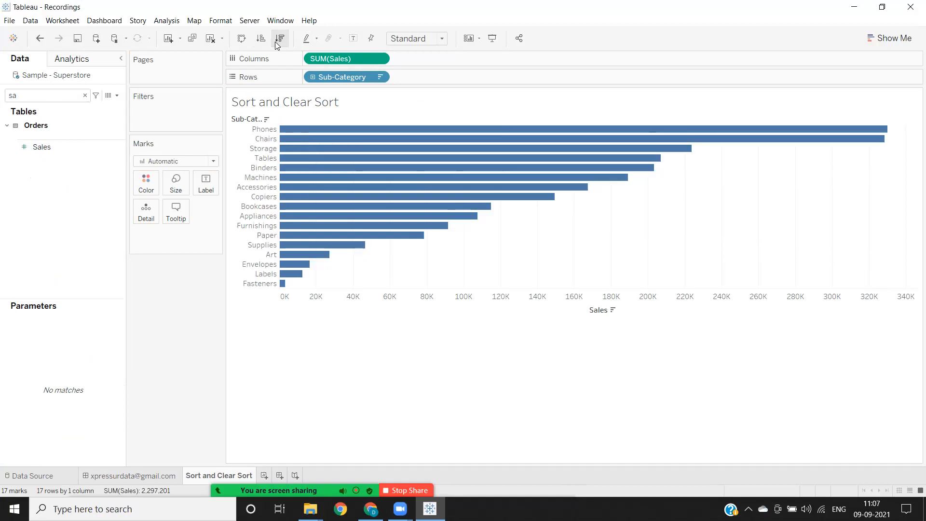
Sort the Sub-Category bars by Sales from the toolbar sort button
left_click(261, 38)
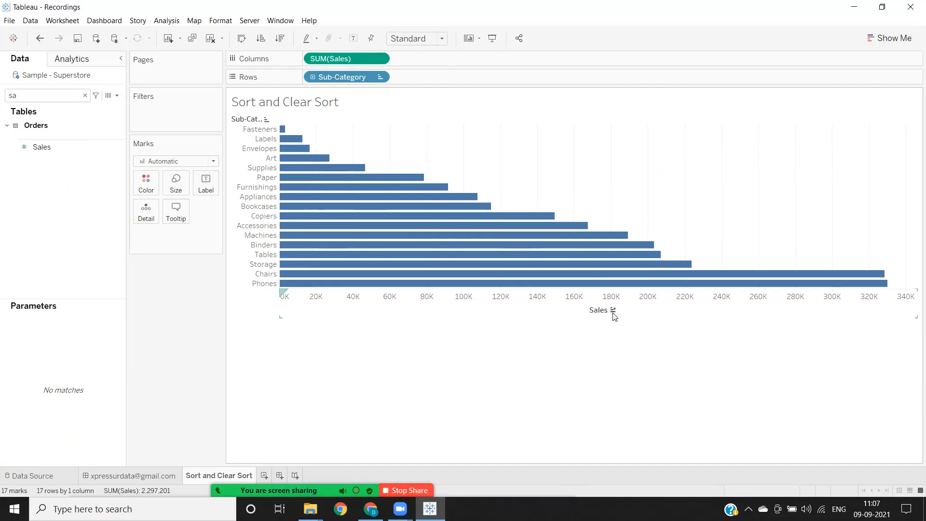
mouse_move(614, 311)
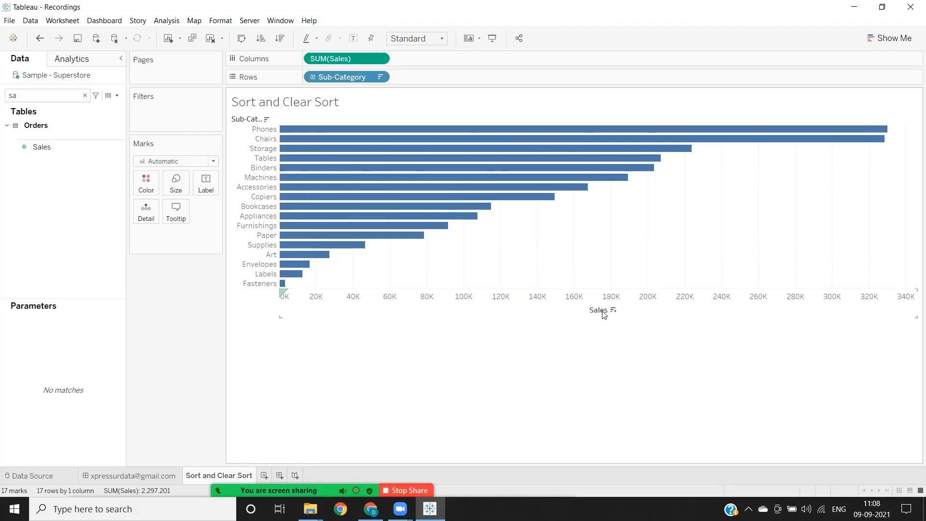
mouse_move(61, 20)
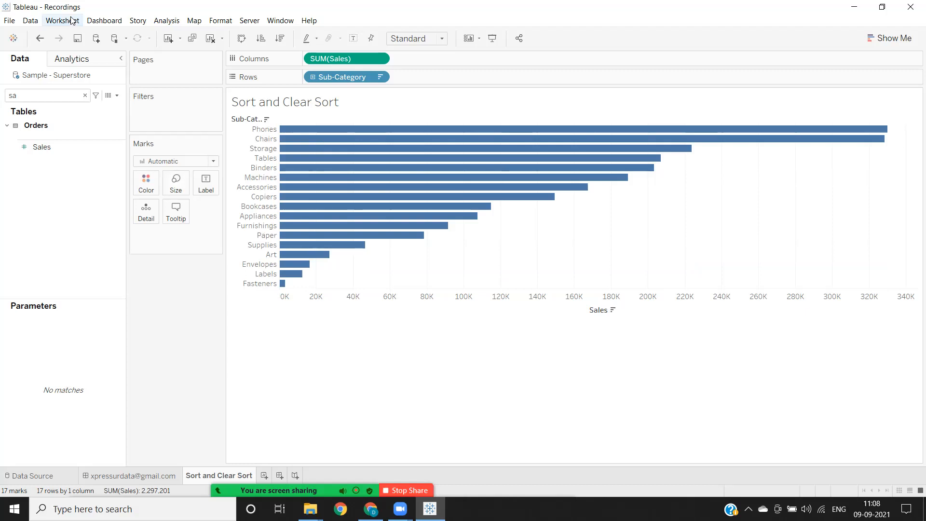
Uncheck Show Sort Controls in the Worksheet menu
left_click(62, 20)
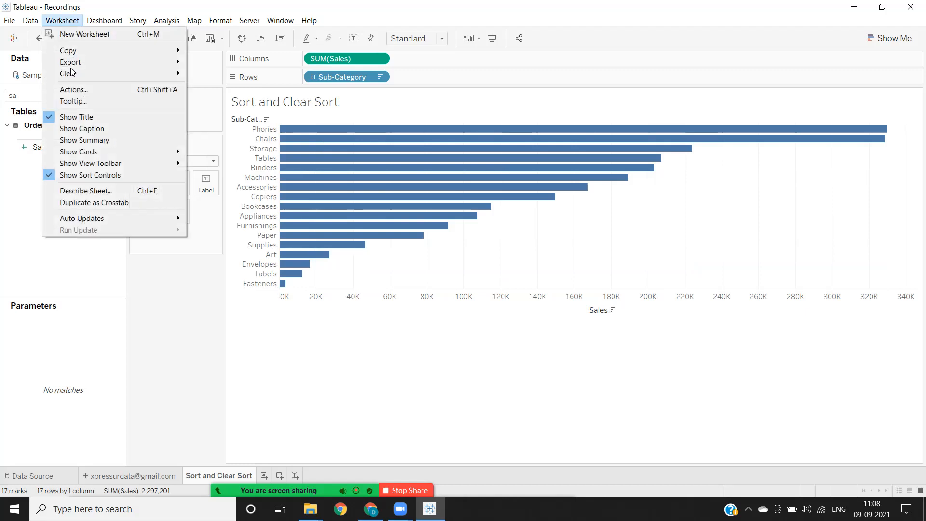
mouse_move(90, 175)
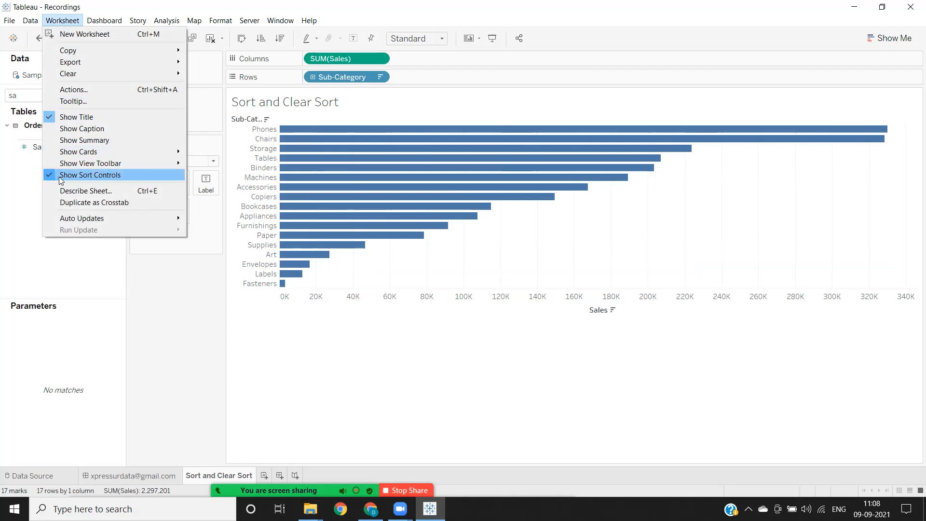
left_click(90, 174)
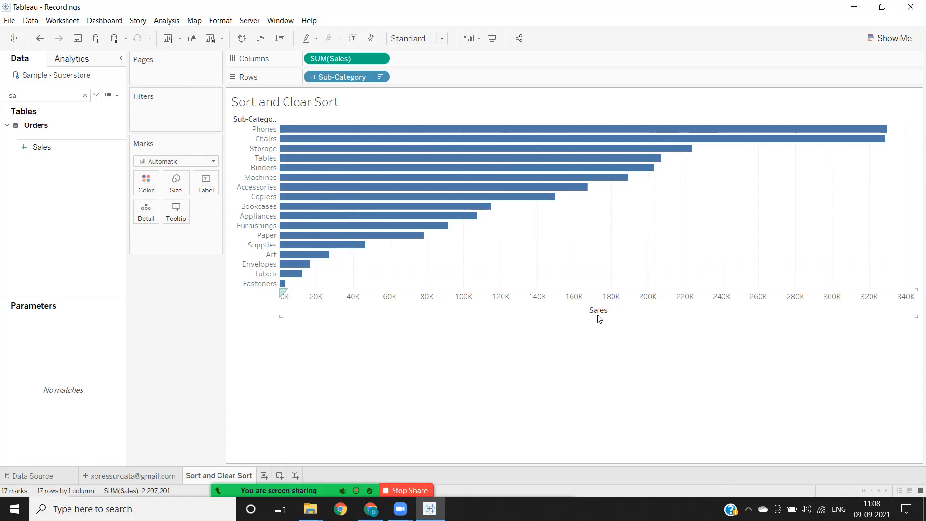
mouse_move(600, 317)
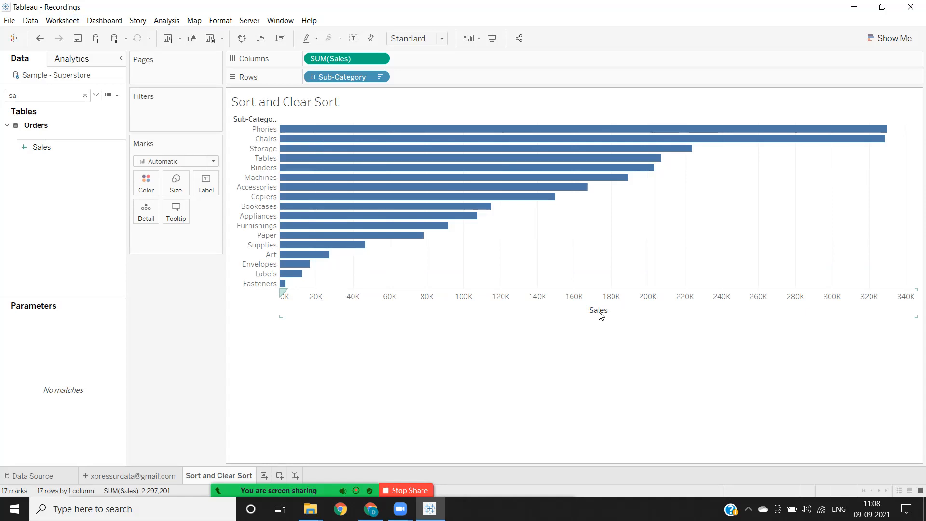